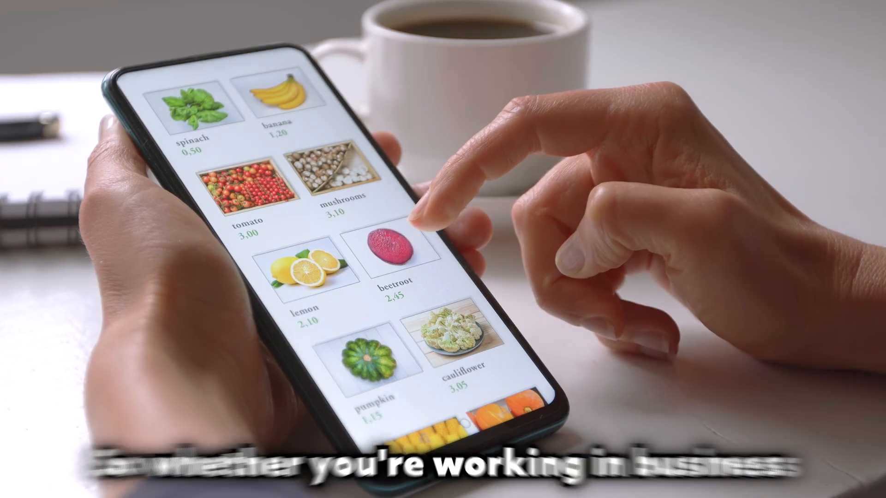
pyautogui.scroll(-3)
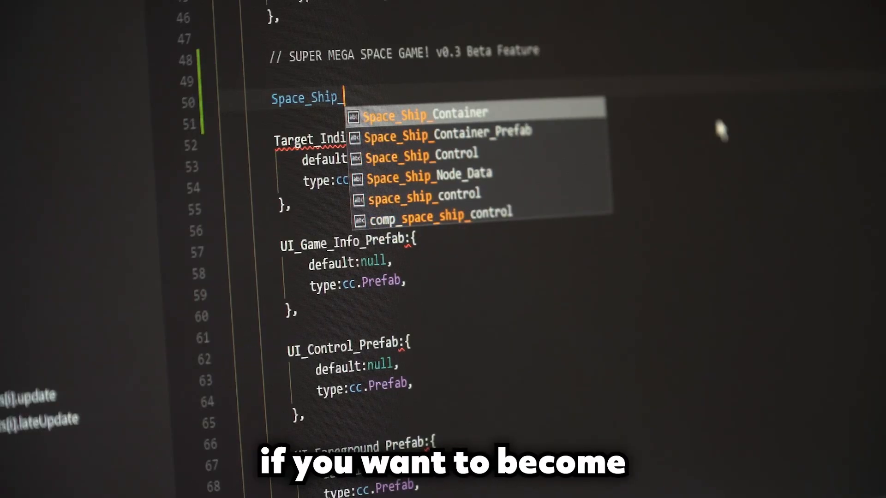
pyautogui.write('Exte')
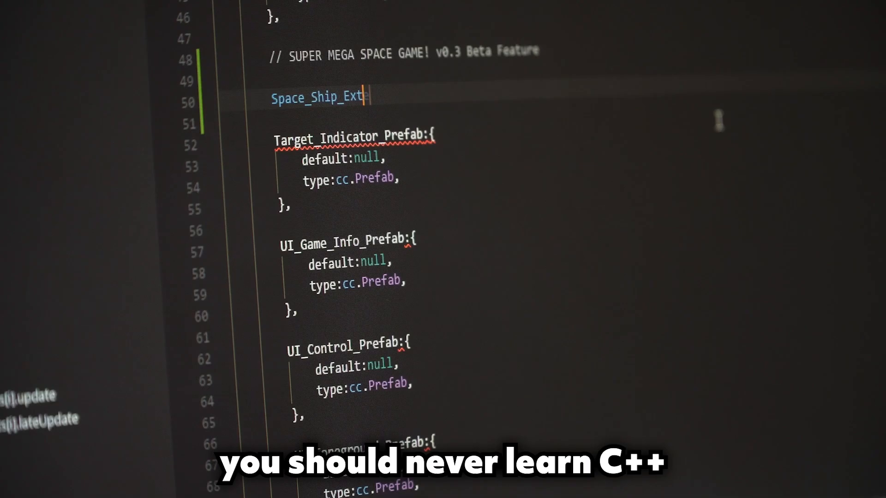